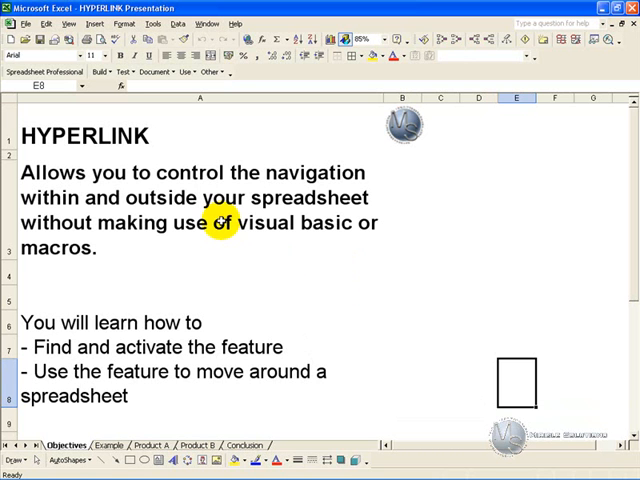
mouse_move(123, 203)
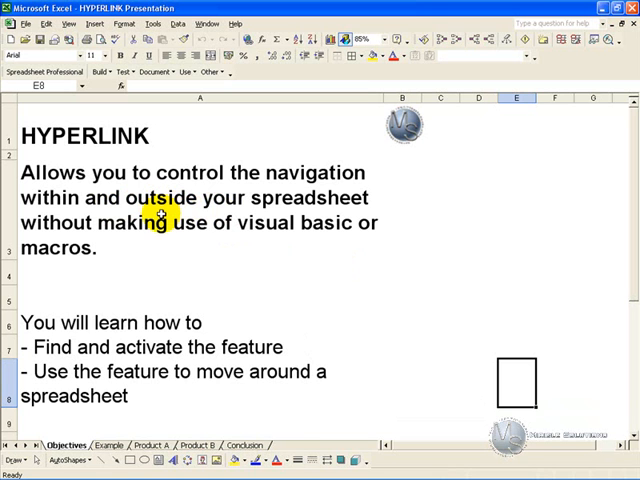
mouse_move(143, 252)
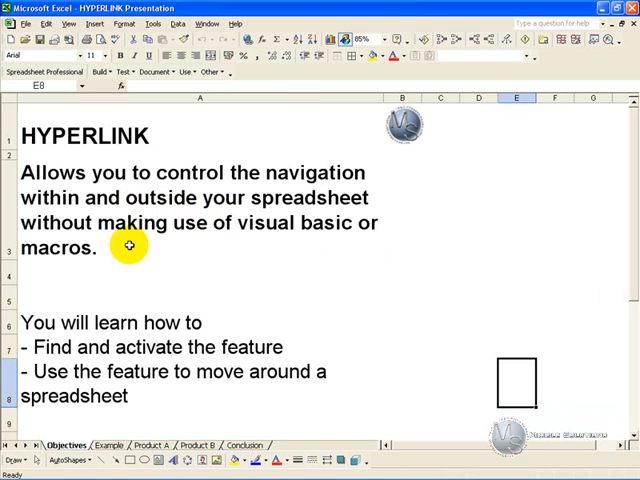
mouse_move(153, 320)
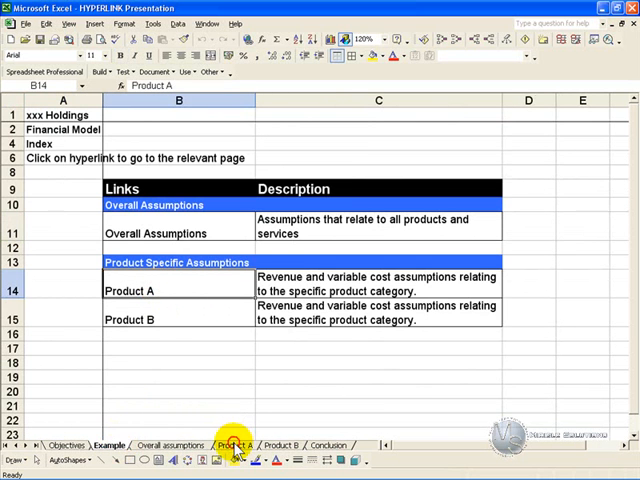
Glance at the Product A sheet, then select the Overall Assumptions entry on the Example index.
click(232, 445)
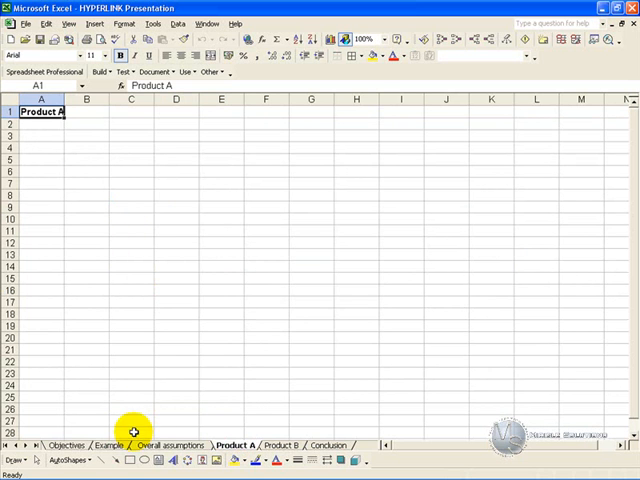
click(103, 445)
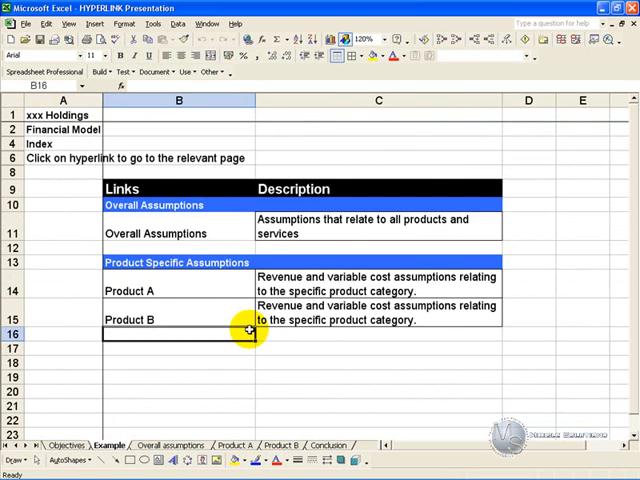
mouse_move(226, 283)
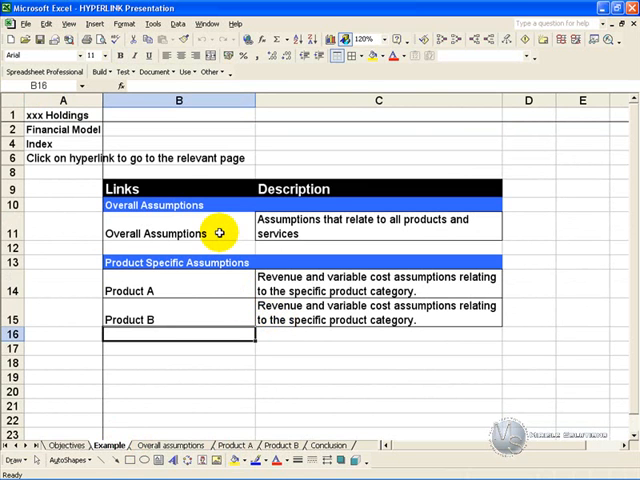
click(178, 233)
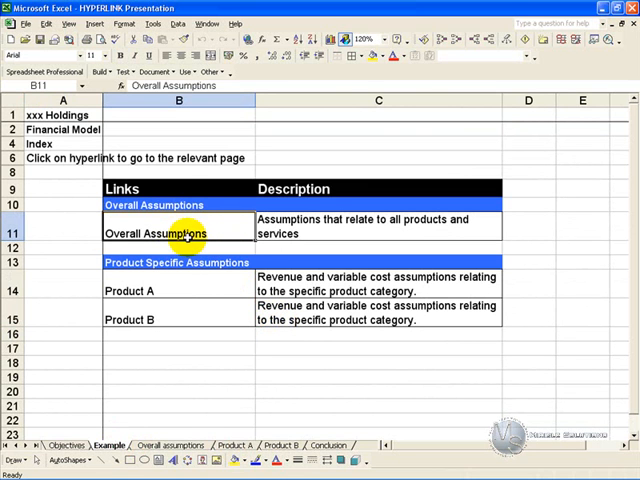
mouse_move(190, 278)
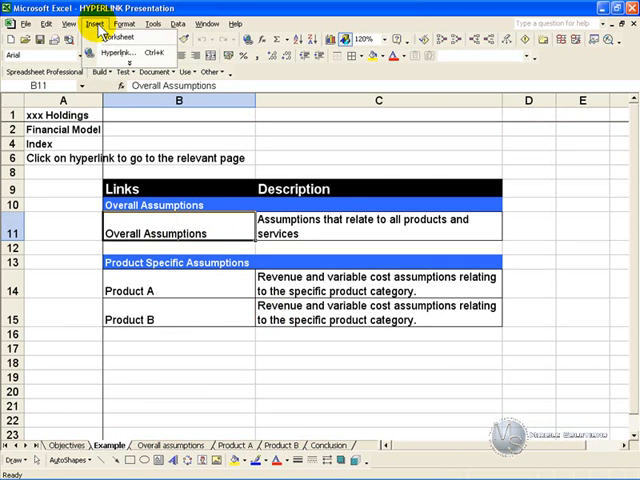
Open Insert Hyperlink for Overall Assumptions, browse file options, then choose Place in This Document.
click(130, 52)
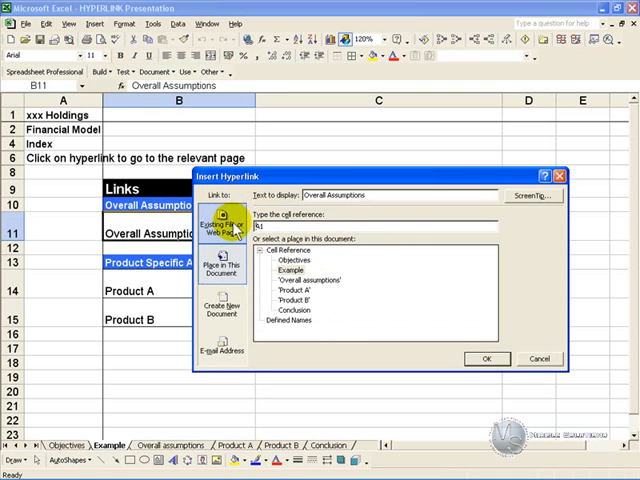
click(222, 221)
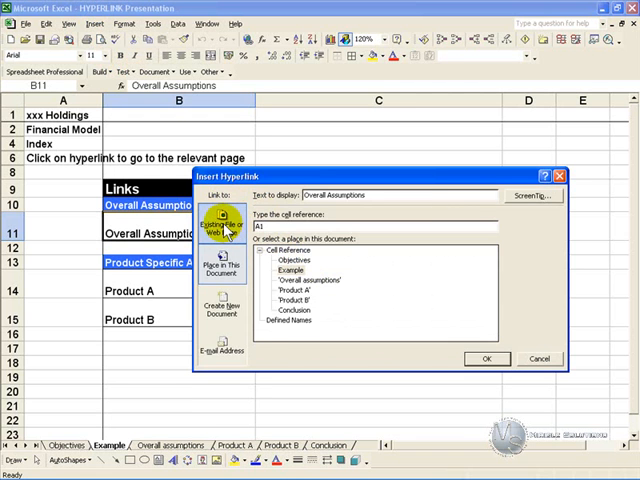
click(221, 212)
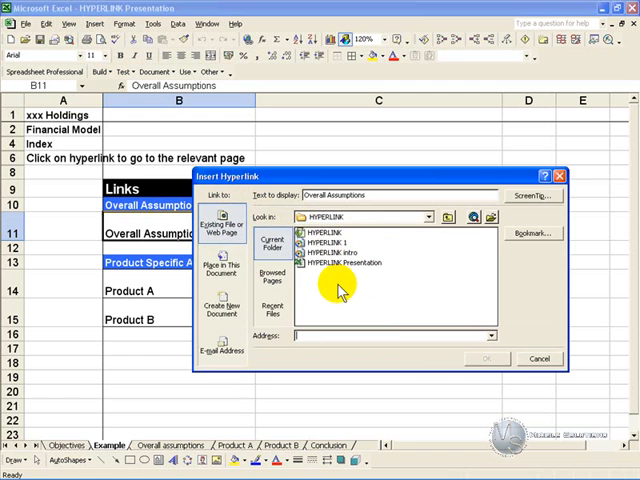
click(222, 265)
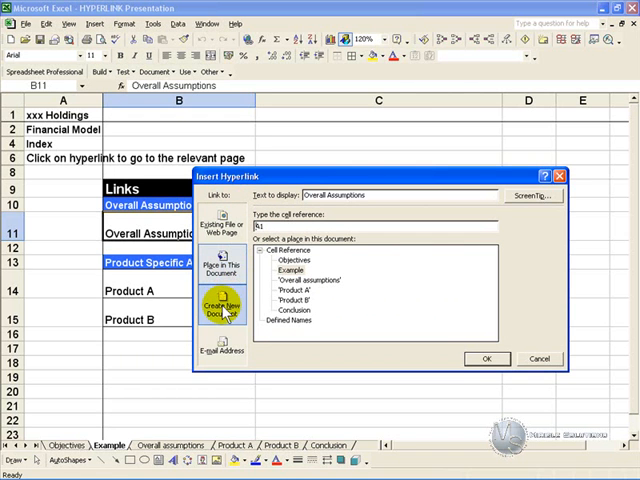
mouse_move(221, 348)
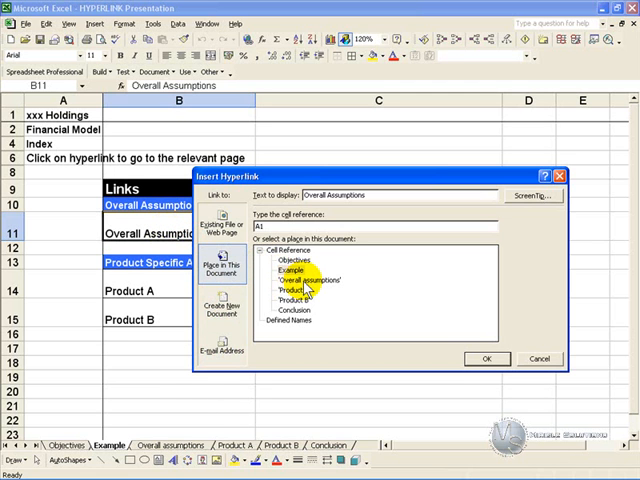
Target the 'Overall assumptions' sheet with cell reference A10 and confirm the hyperlink.
click(308, 280)
text(a)
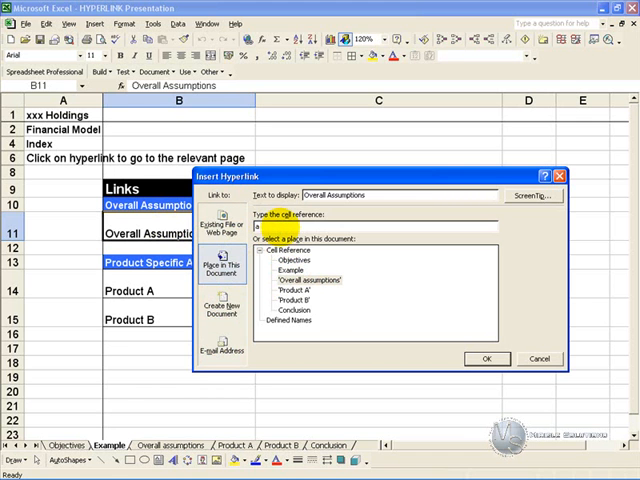
text(10)
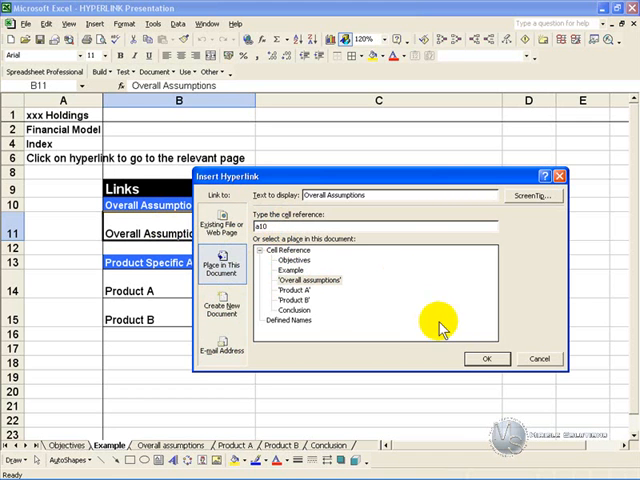
click(486, 359)
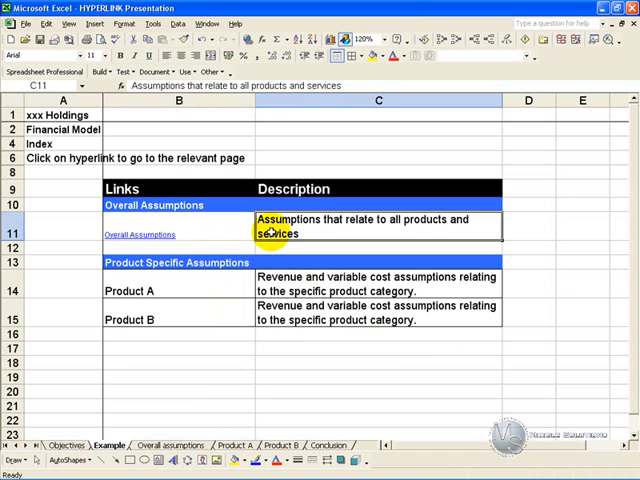
mouse_move(141, 234)
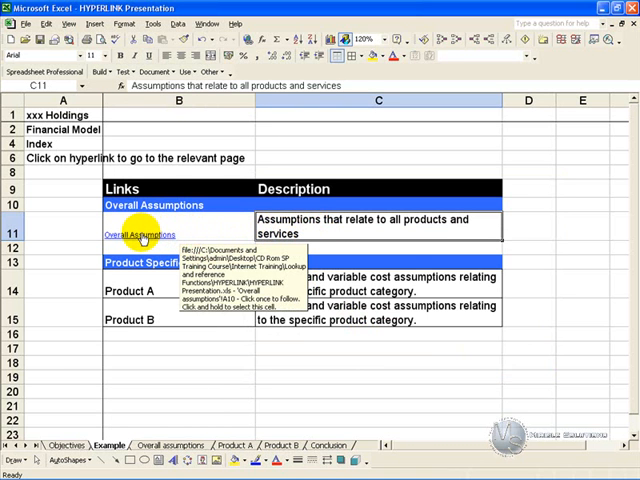
Follow the new Overall Assumptions hyperlink to check that it reaches its sheet.
click(133, 234)
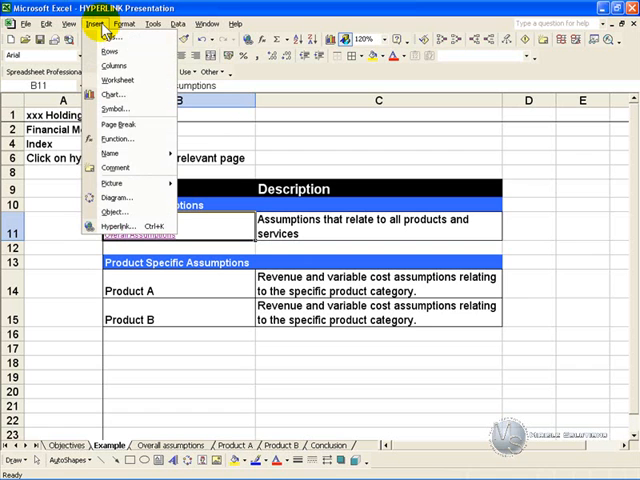
Open the Edit Hyperlink dialog for Overall Assumptions and choose Remove Link.
click(113, 229)
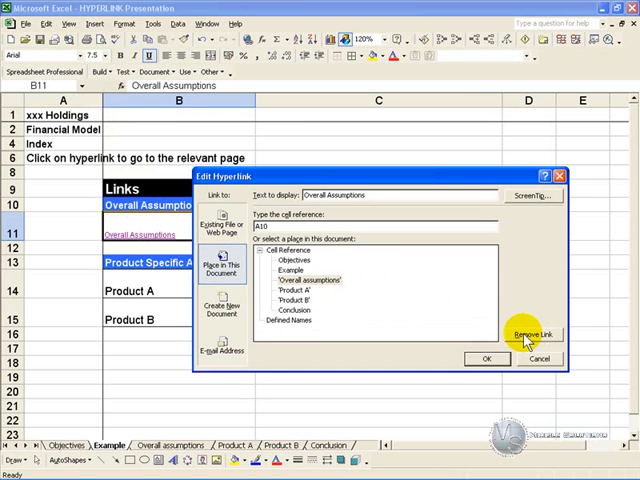
click(528, 334)
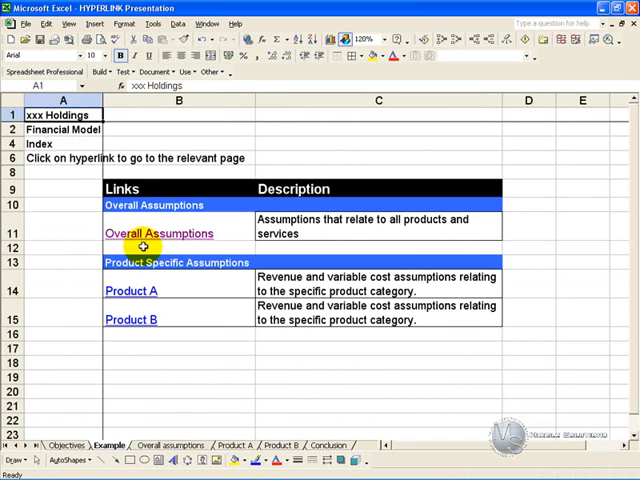
Follow the Product A and Product B links, returning via Product B's 'Go back to index'.
click(130, 290)
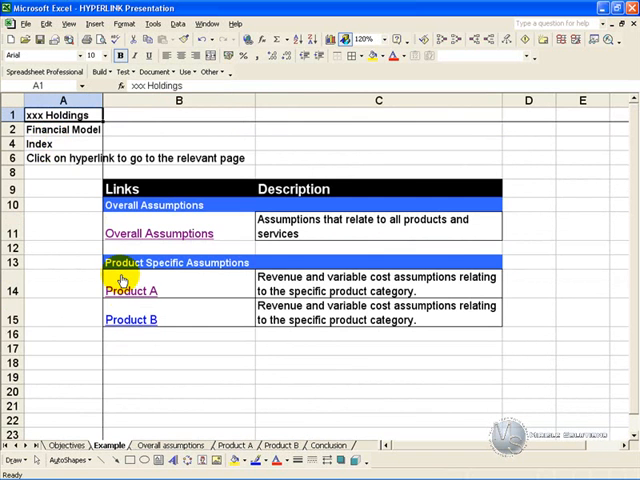
click(131, 319)
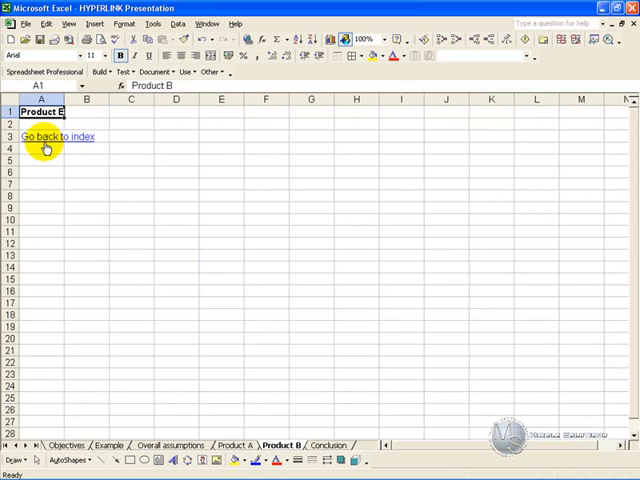
click(53, 137)
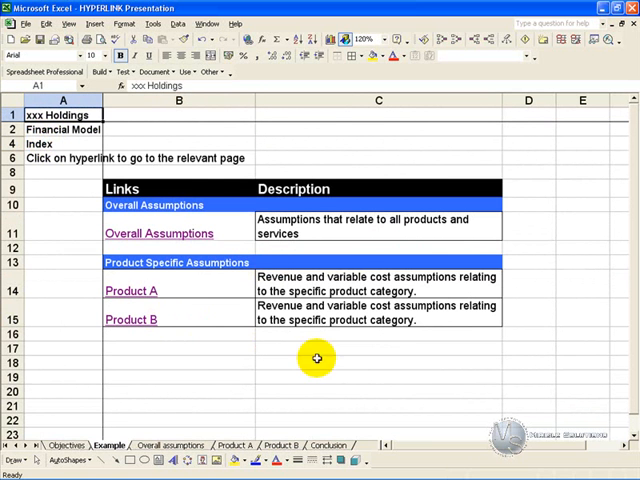